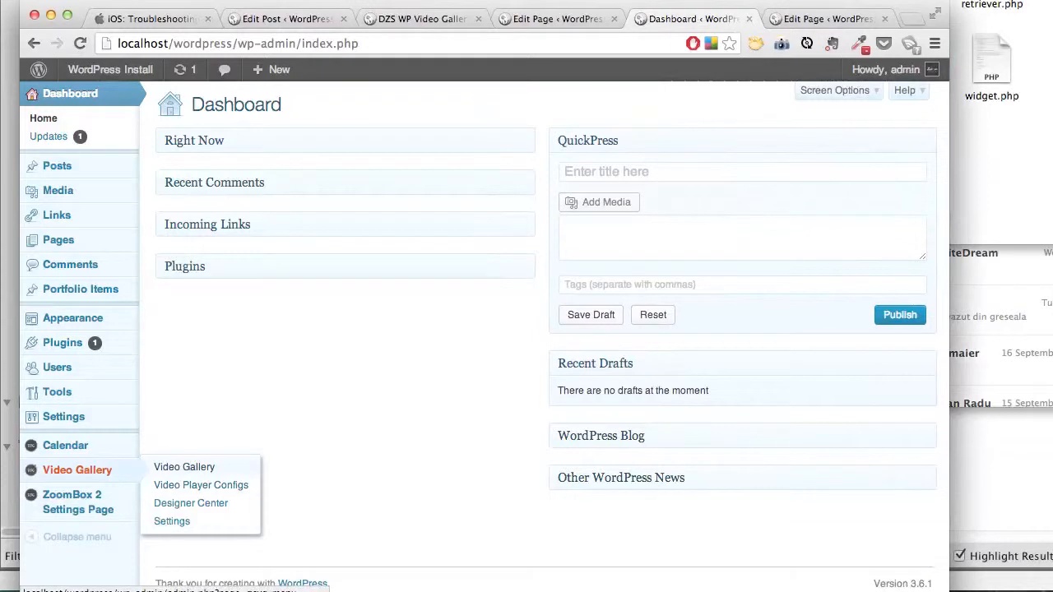
# Create a new gallery in DZS Video Gallery and give it the ID video_coverphotos
pyautogui.click(184, 467)
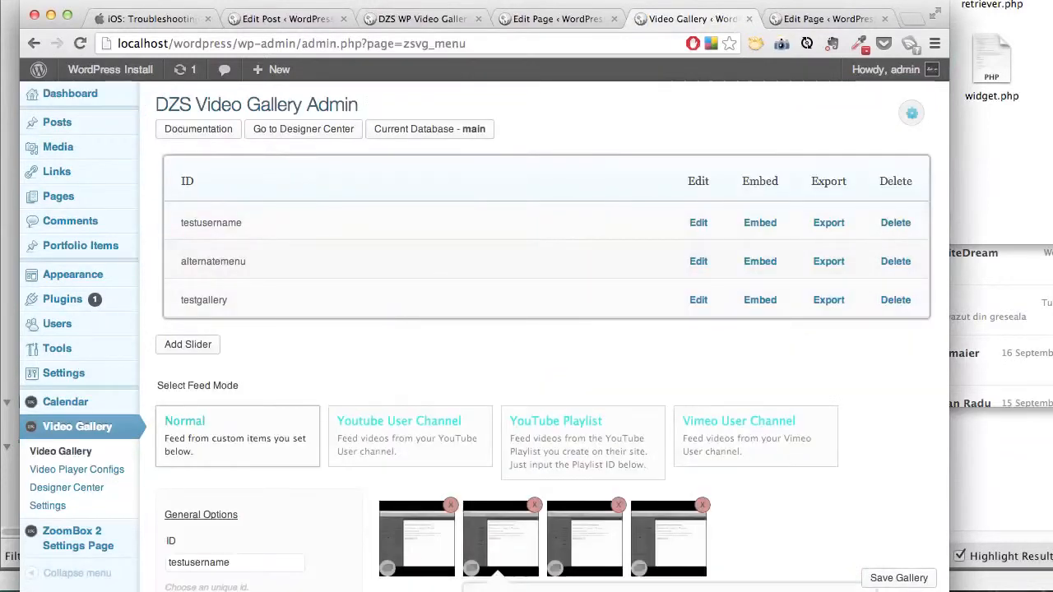
pyautogui.click(188, 345)
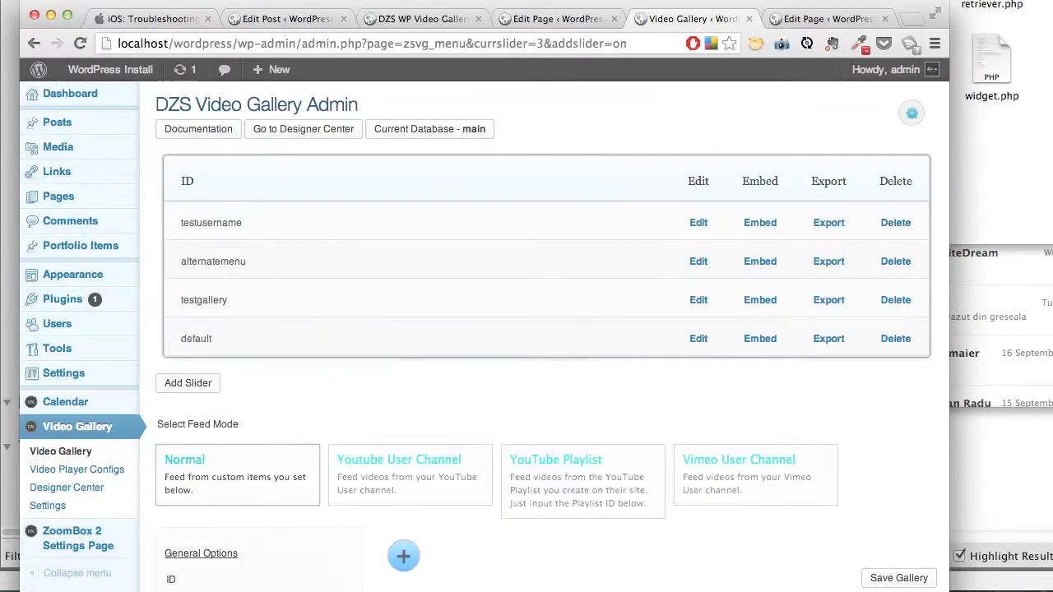
pyautogui.scroll(-3)
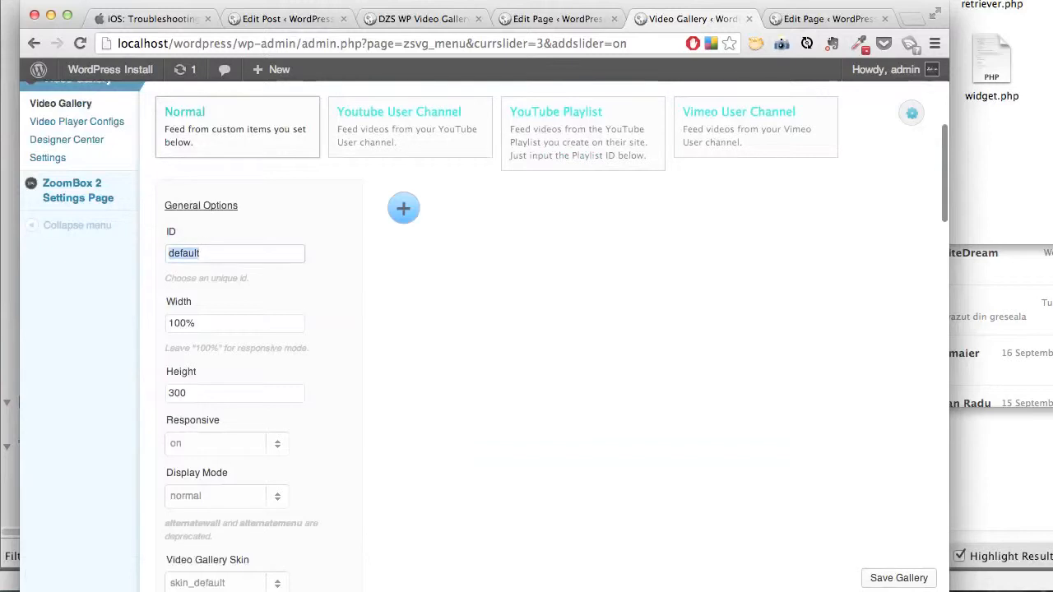
pyautogui.write('video_')
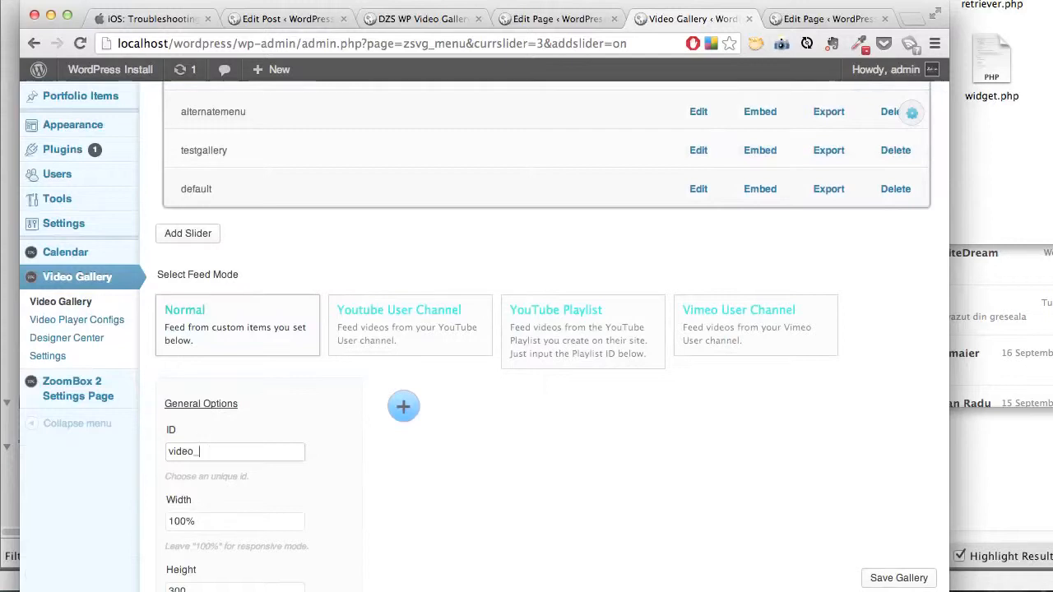
pyautogui.write('coverphotos')
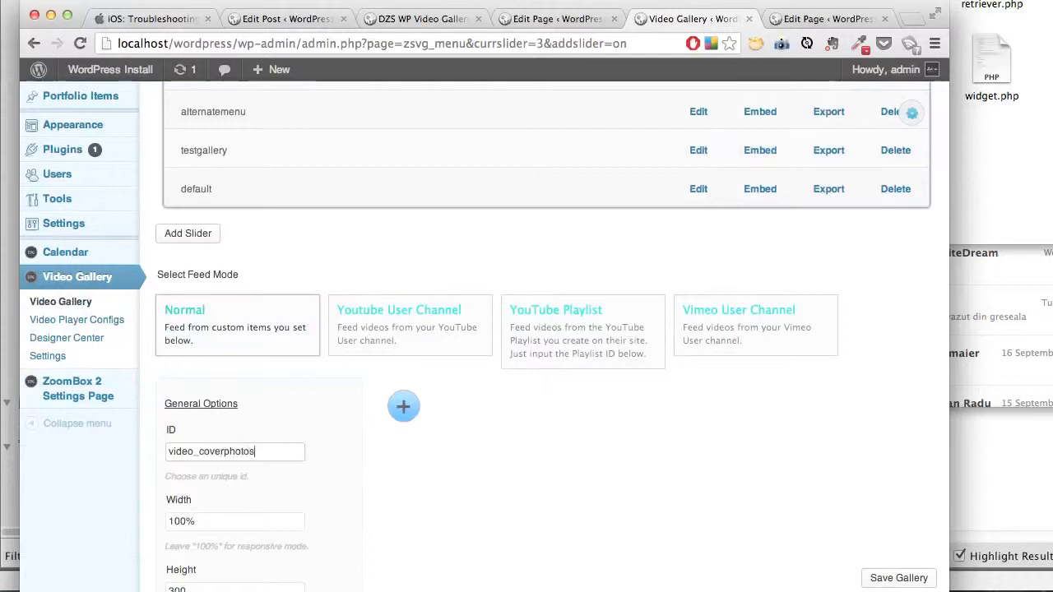
# Add a first empty video item to the video_coverphotos gallery
pyautogui.scroll(-3)
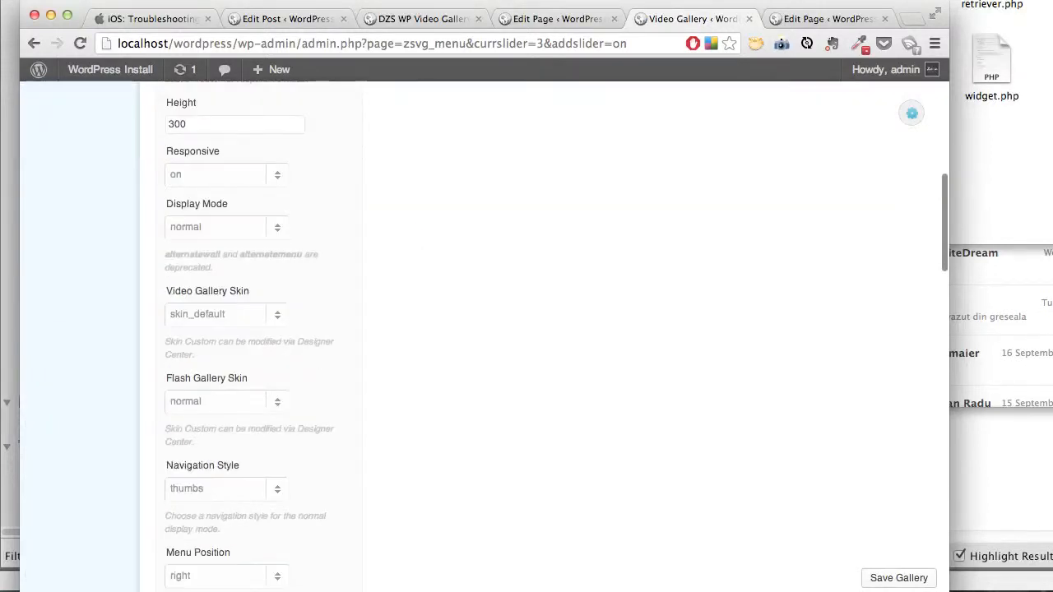
pyautogui.click(899, 579)
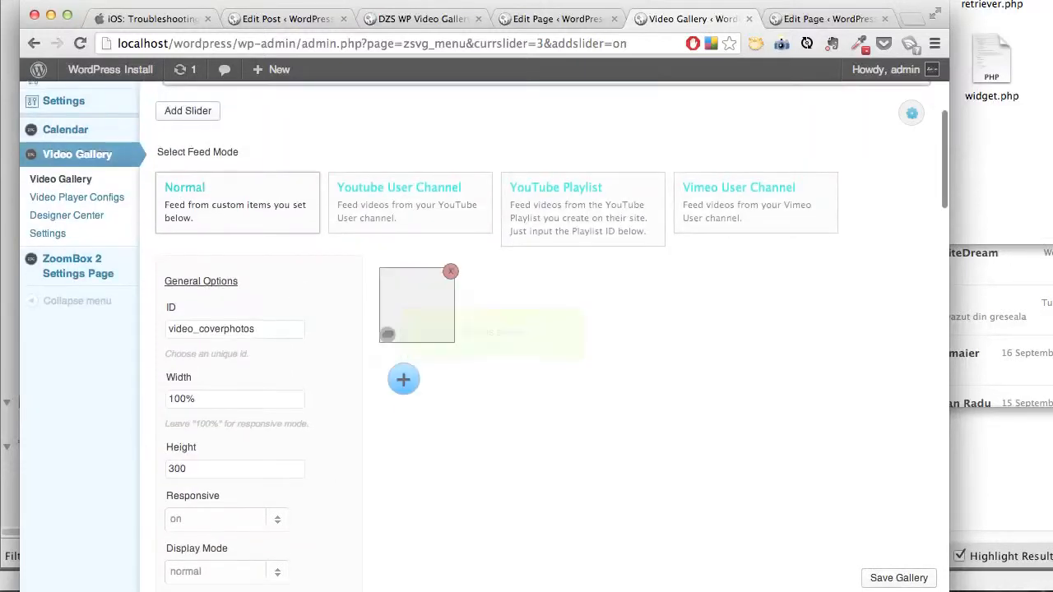
# Add a second item to the gallery and make it a self-hosted video
pyautogui.click(403, 379)
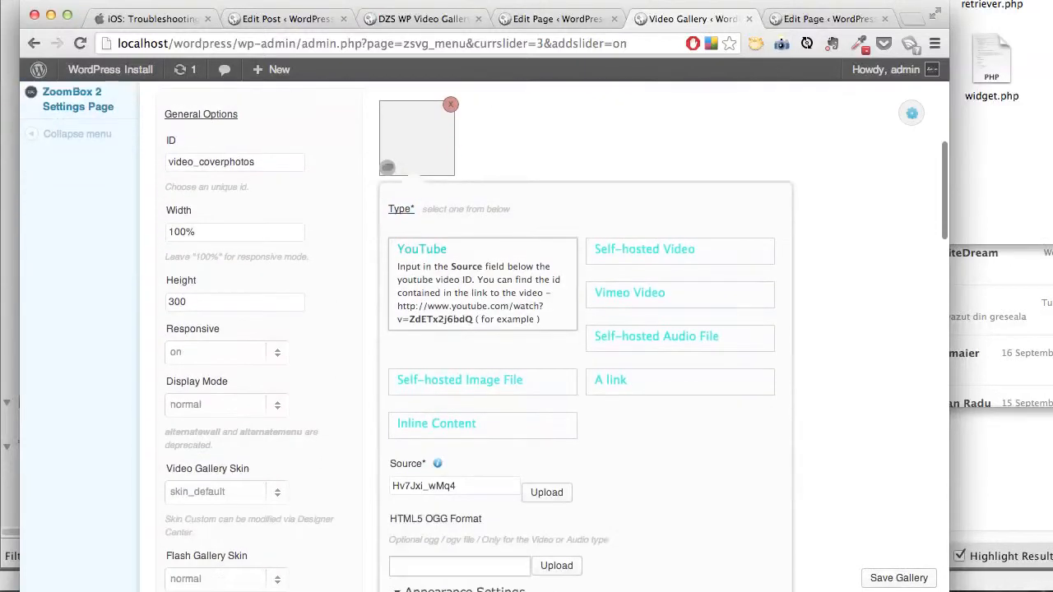
pyautogui.doubleClick(453, 486)
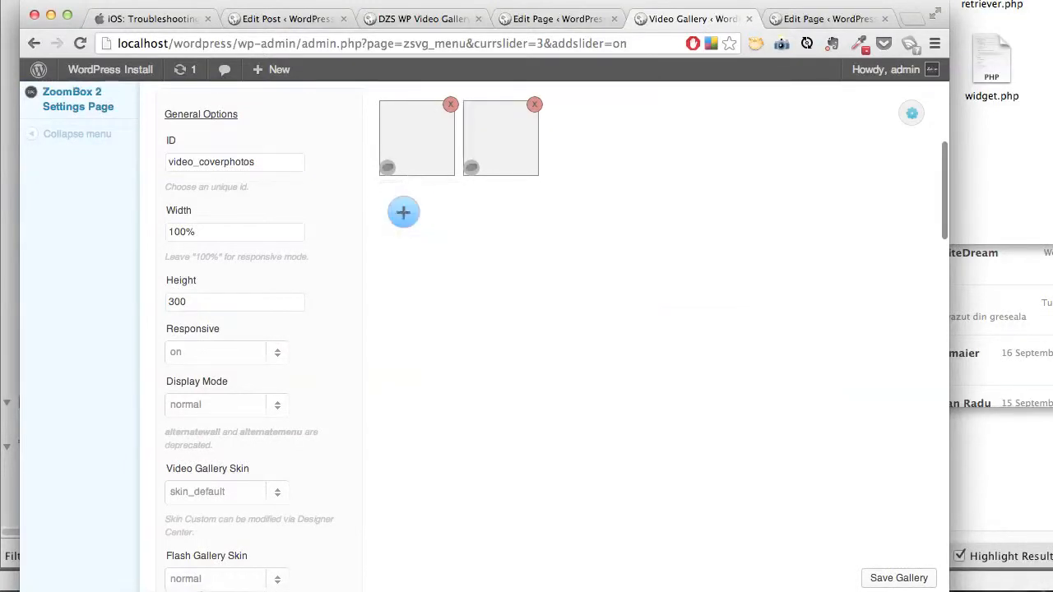
pyautogui.click(403, 212)
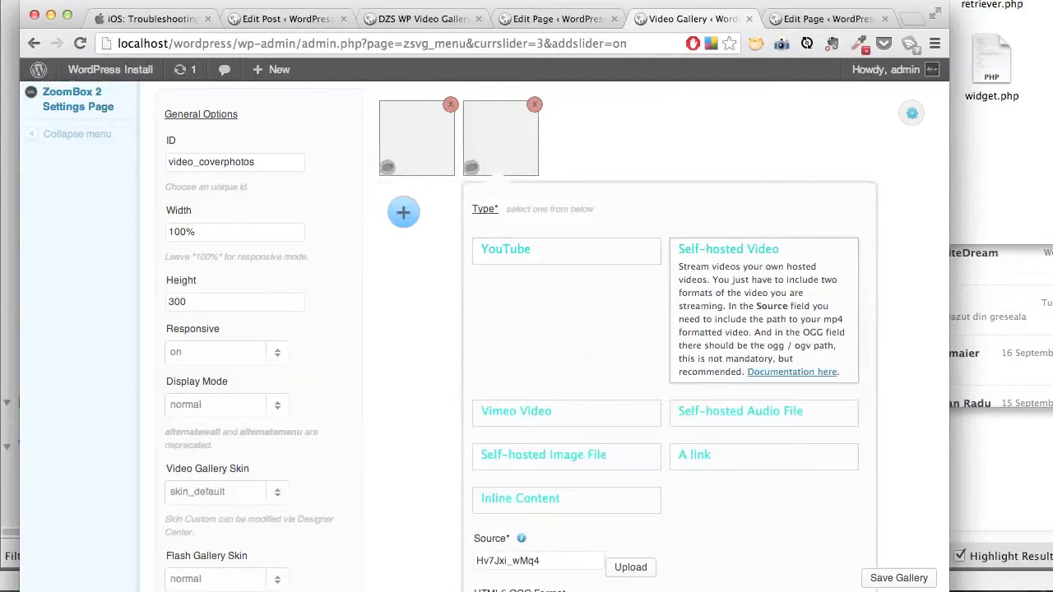
pyautogui.click(630, 567)
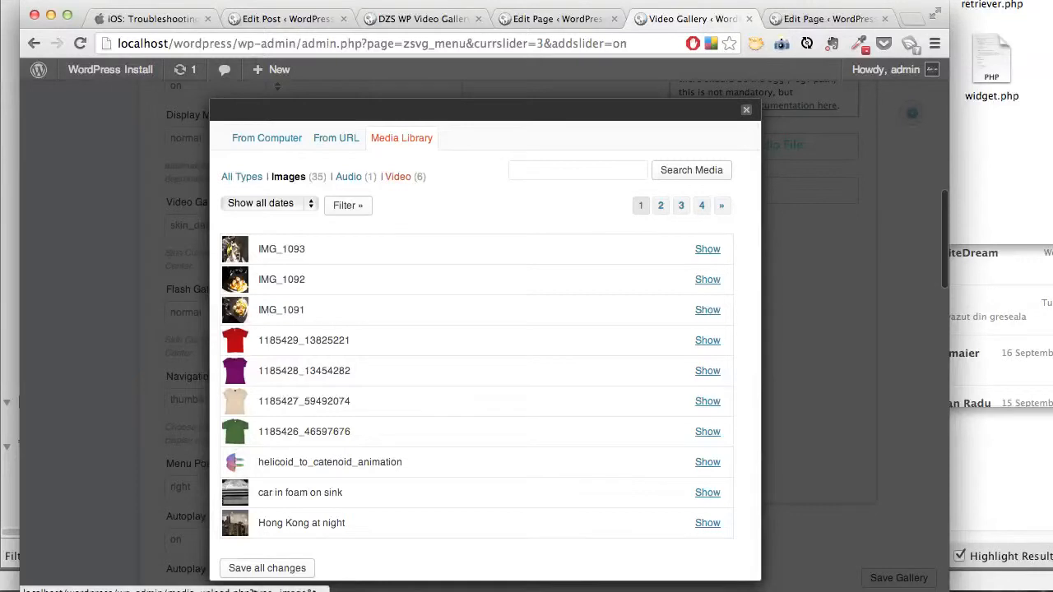
# Filter the Media Library to videos and show the test2.mp4 video's details
pyautogui.click(397, 176)
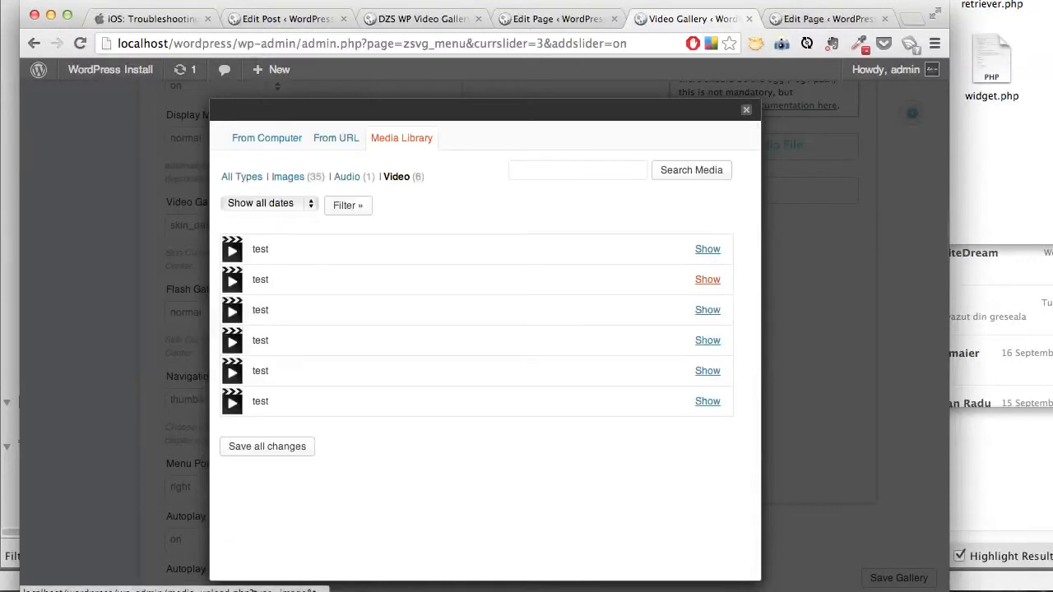
pyautogui.click(707, 279)
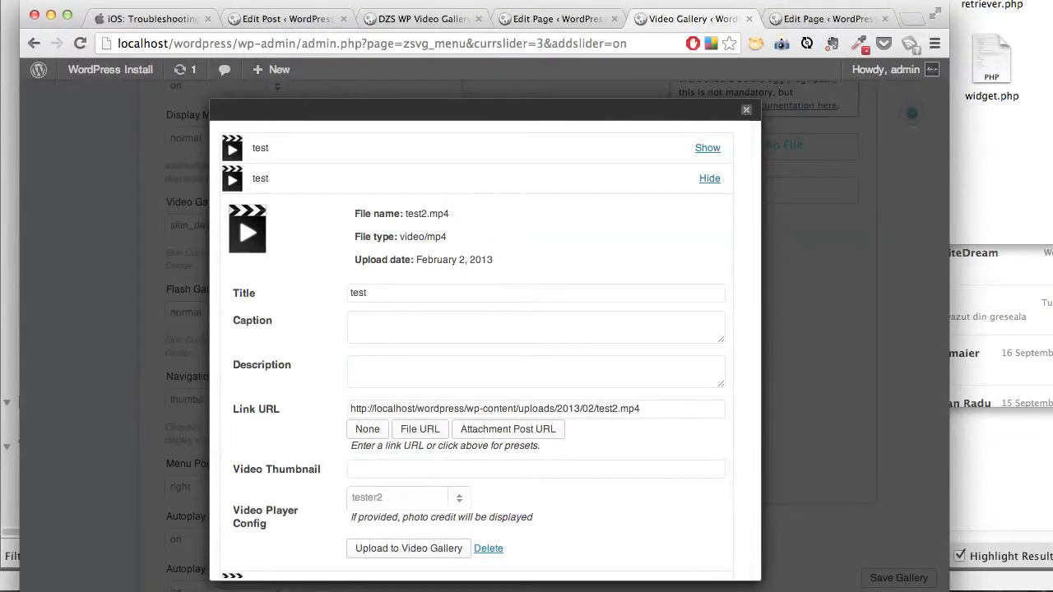
pyautogui.click(535, 409)
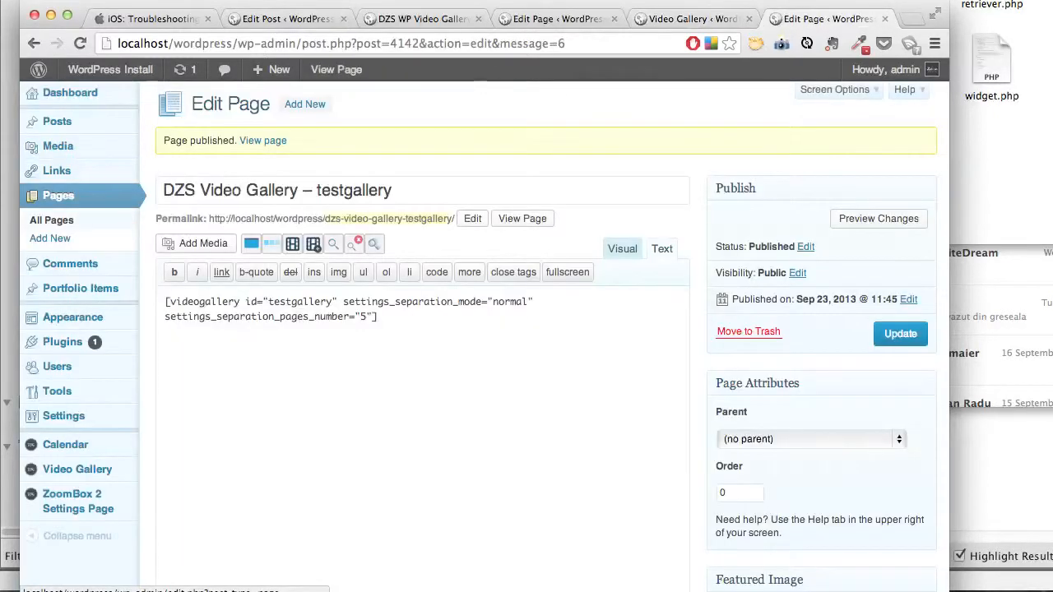
# Title the new page DZS Video Gallery – video_coverphotos, replacing the word testgallery
pyautogui.tripleClick(278, 190)
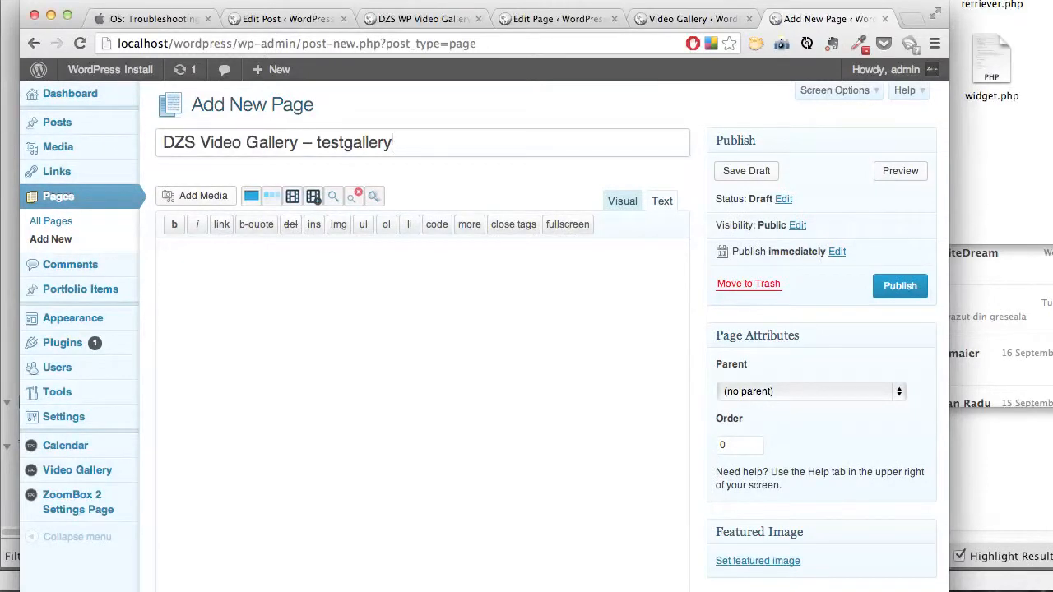
pyautogui.doubleClick(354, 142)
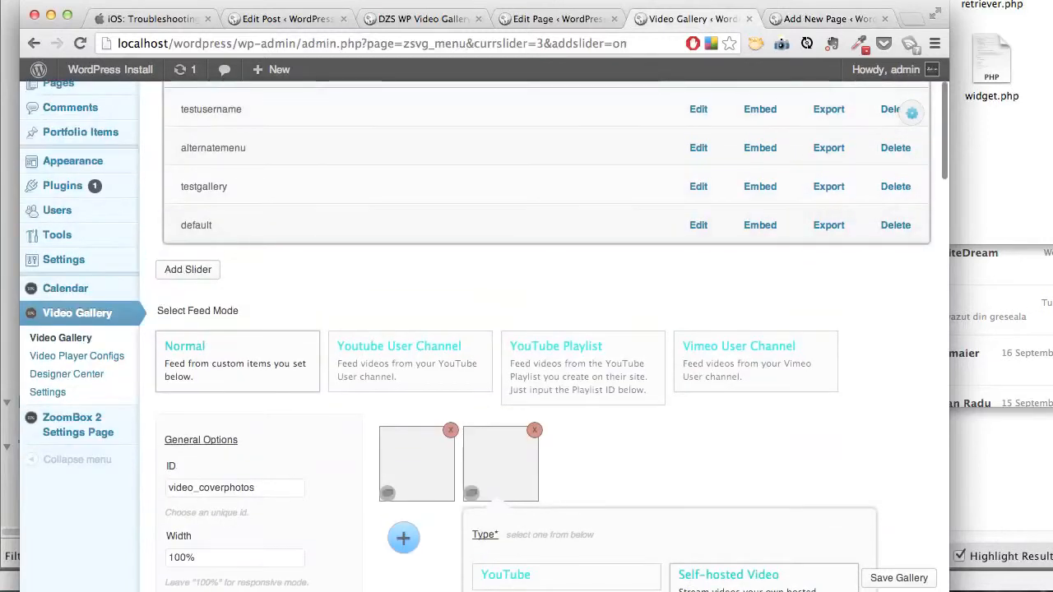
pyautogui.click(834, 18)
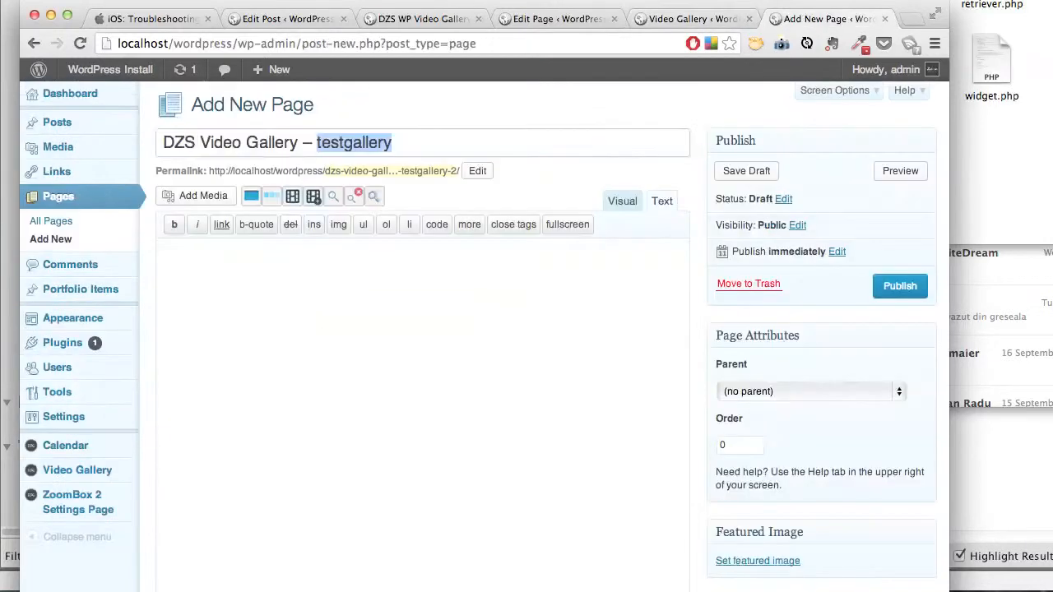
pyautogui.write('video_coverphotos')
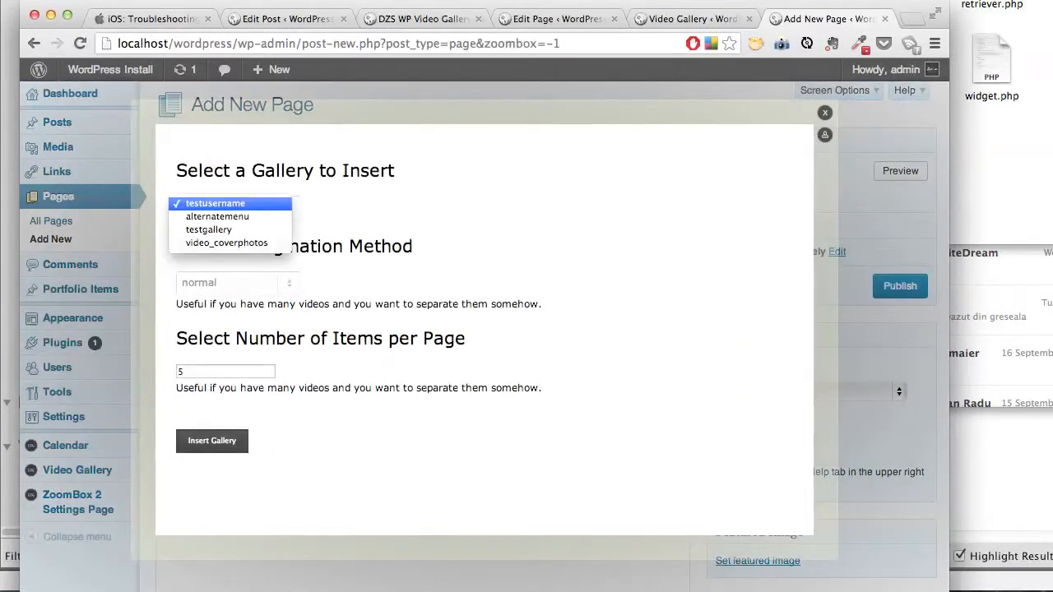
# Insert the [videogallery id="video_coverphotos"] shortcode and publish the page
pyautogui.click(211, 441)
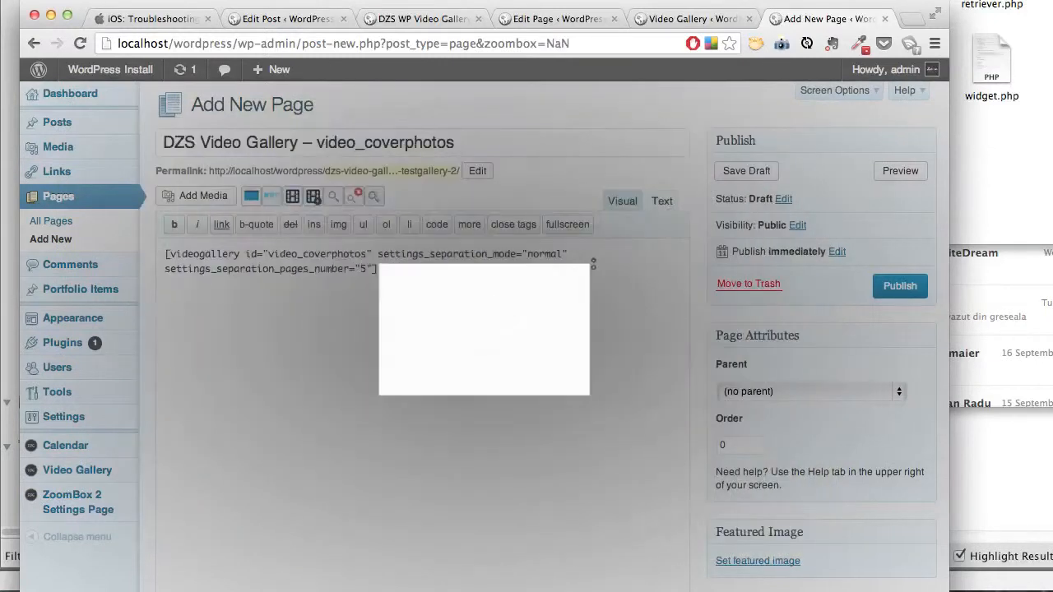
pyautogui.click(899, 286)
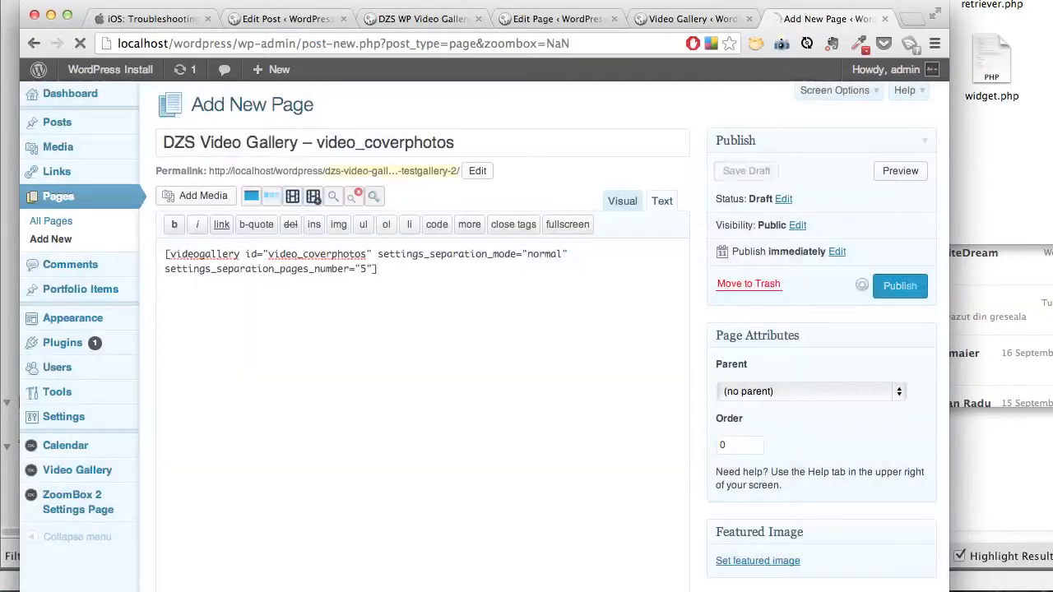
pyautogui.click(899, 285)
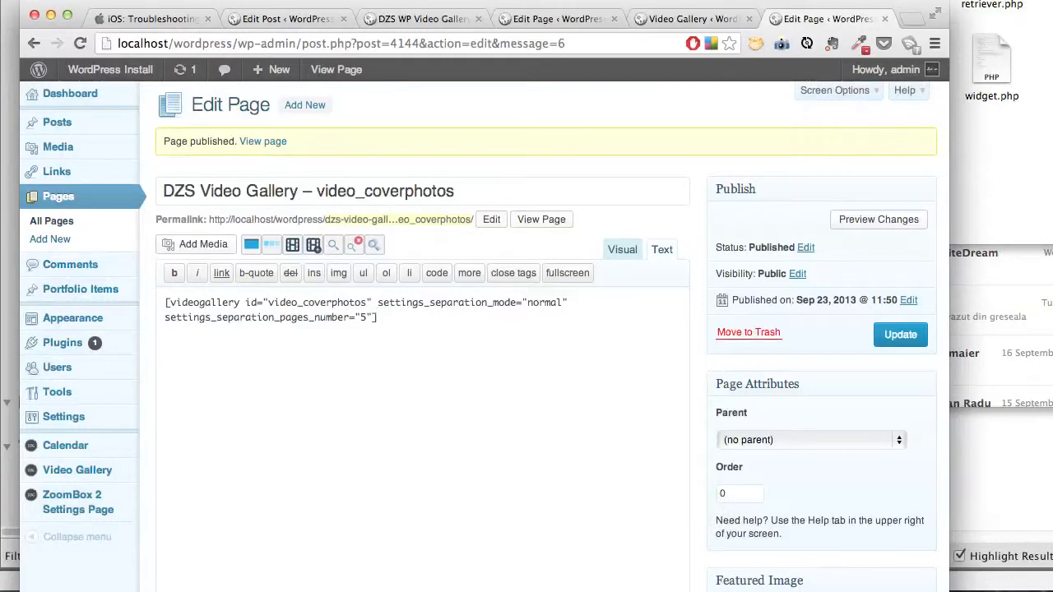
# Update the page, view it live and switch the autoplaying gallery to the car video
pyautogui.click(901, 335)
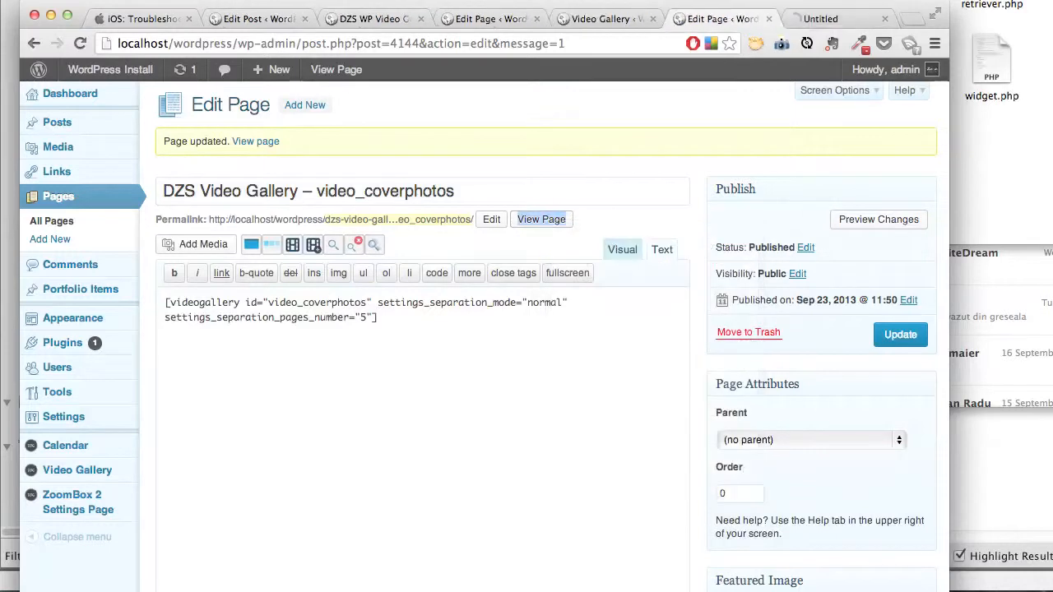
pyautogui.click(541, 219)
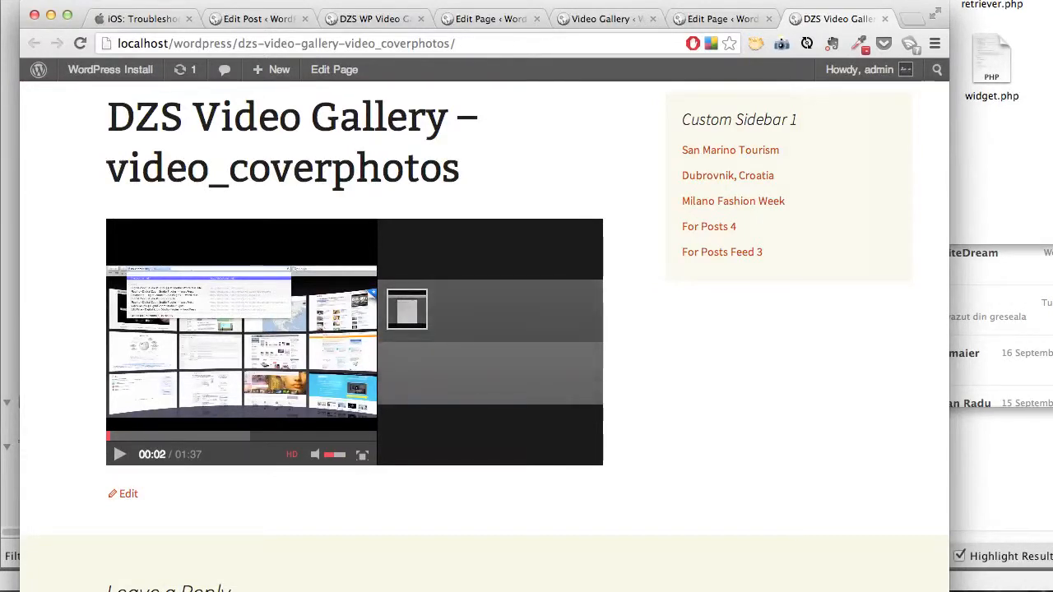
pyautogui.click(119, 454)
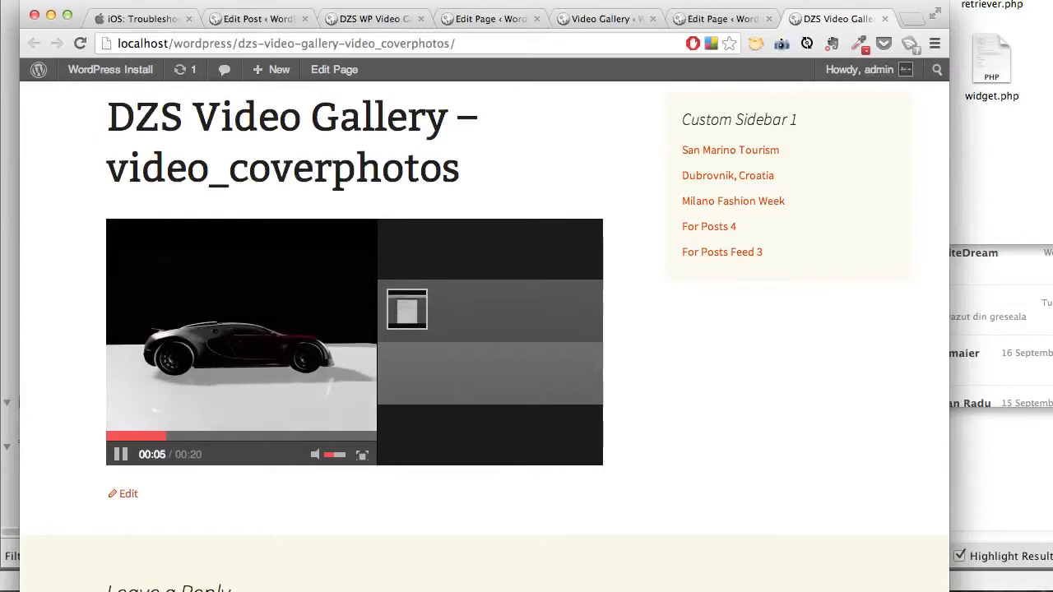
pyautogui.scroll(-3)
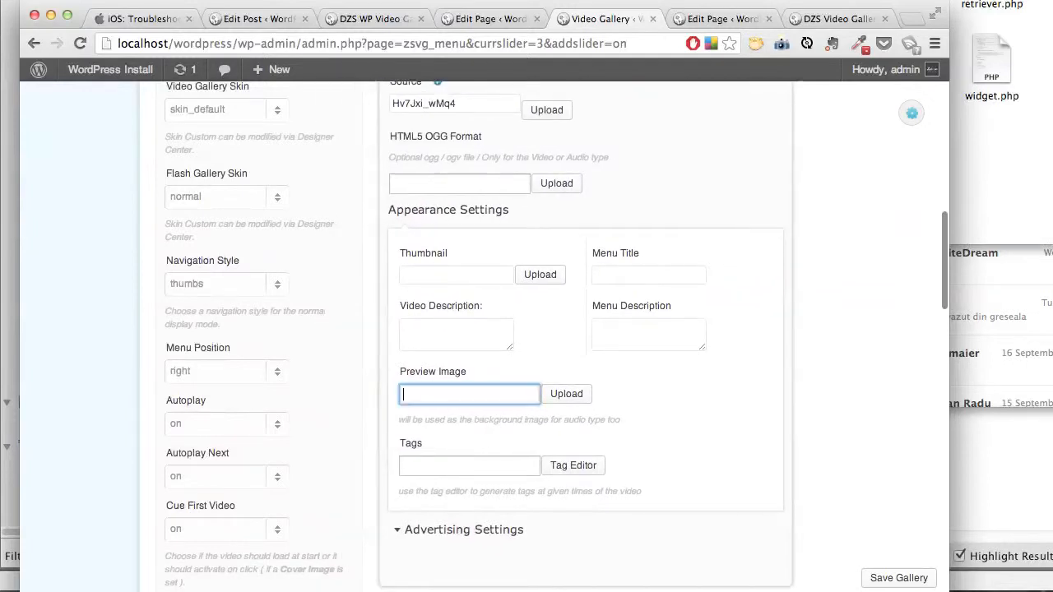
# Assign the red T-shirt photo from the Media Library as the first video's preview image
pyautogui.click(567, 393)
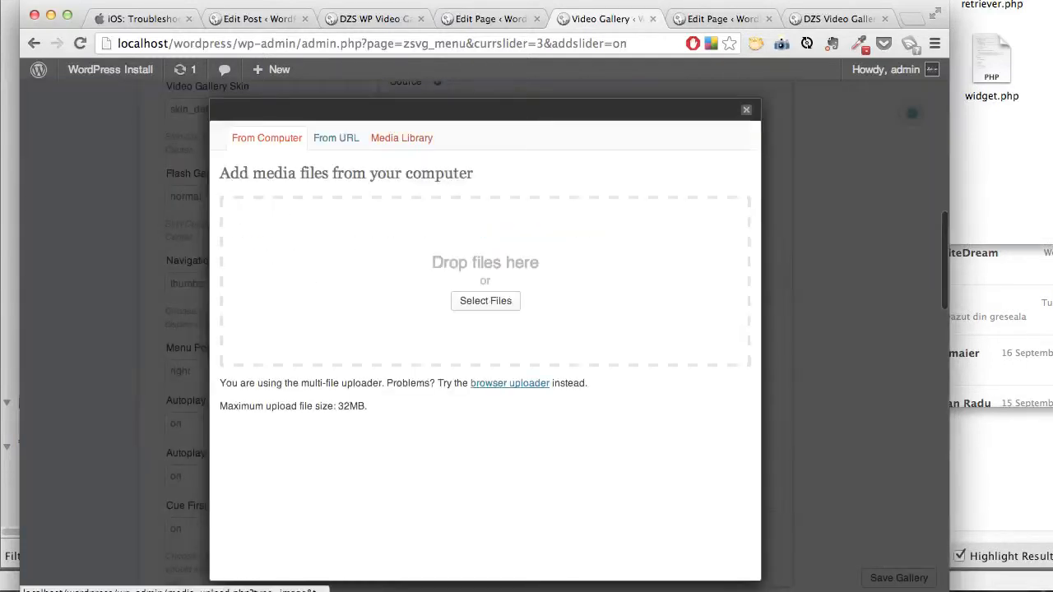
pyautogui.click(401, 138)
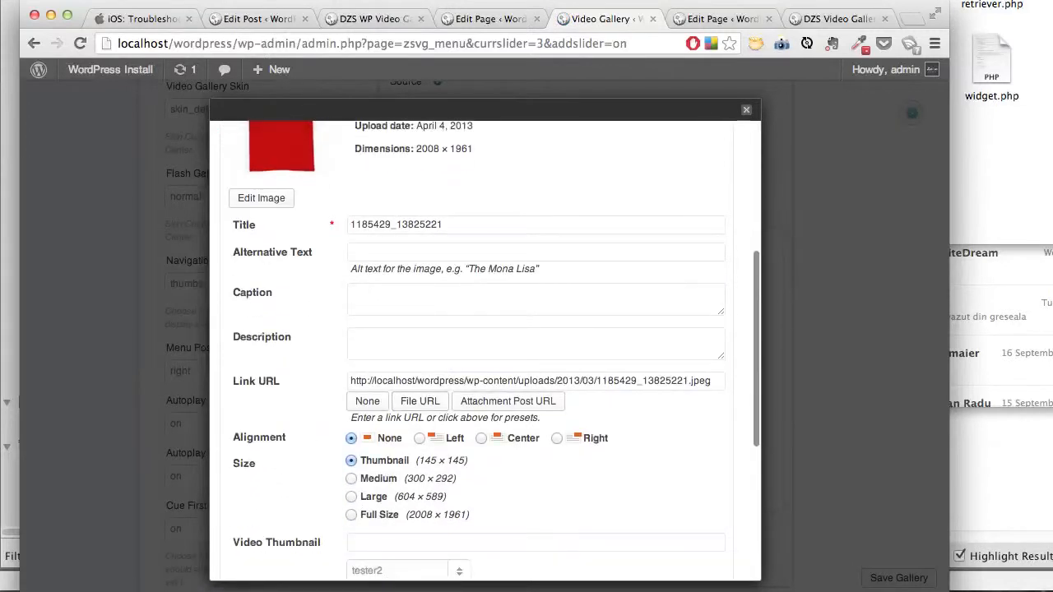
pyautogui.scroll(-3)
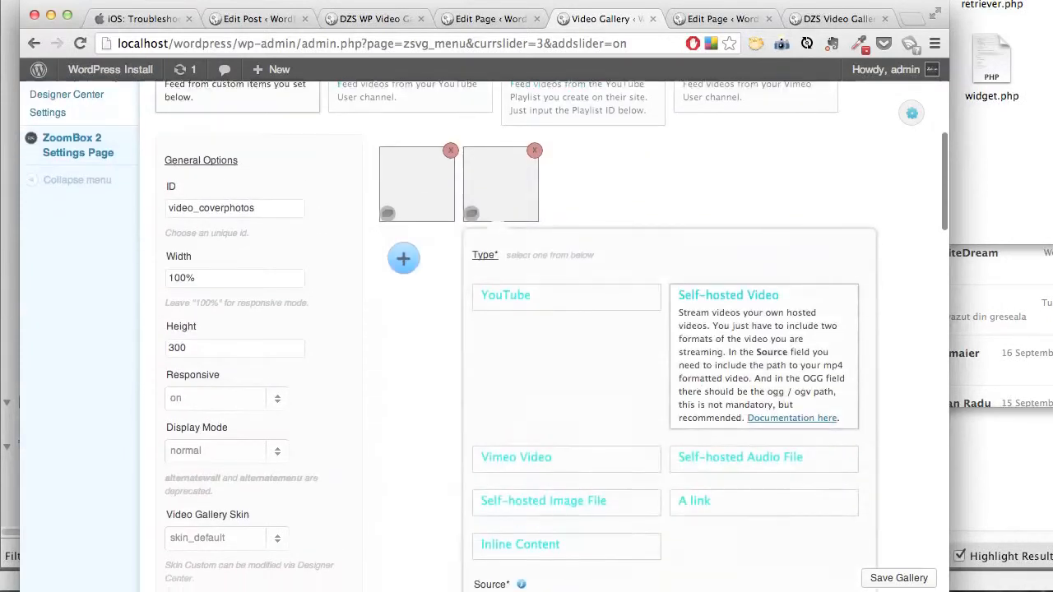
pyautogui.scroll(-3)
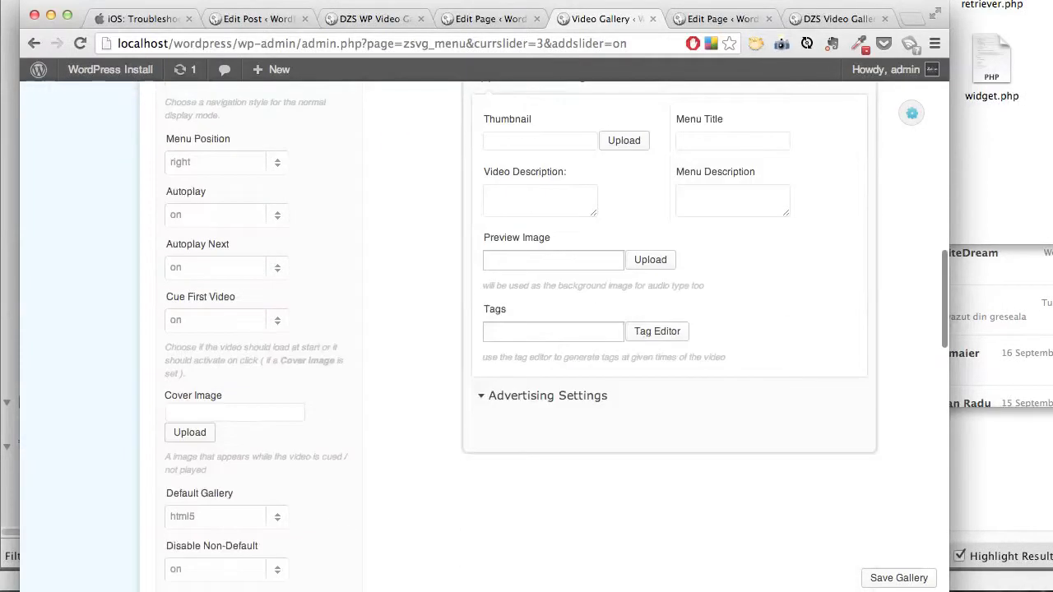
# Assign the green T-shirt photo as the second video's preview image and save the gallery
pyautogui.click(650, 259)
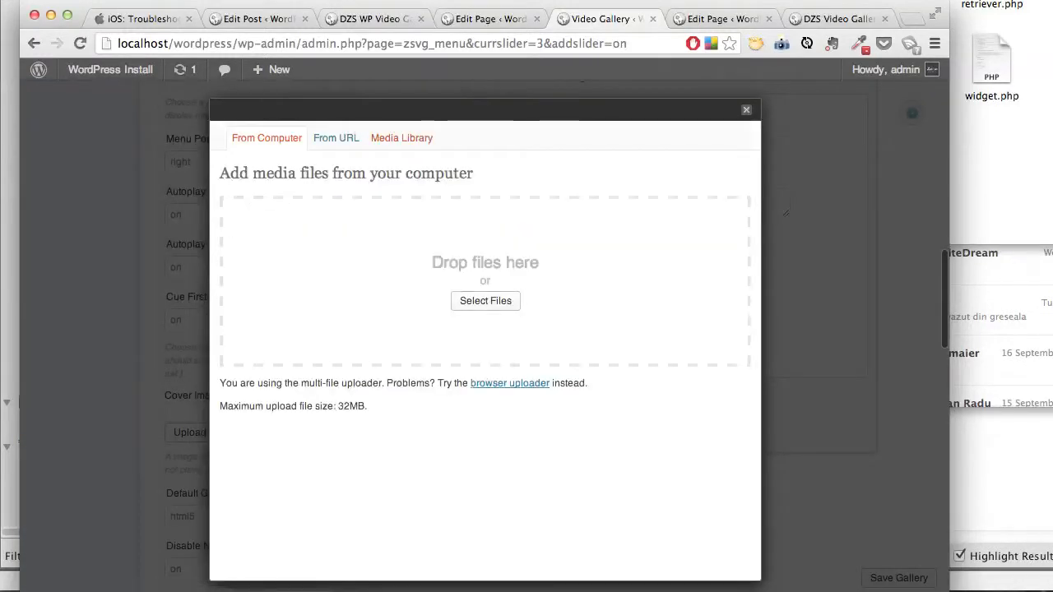
pyautogui.click(400, 138)
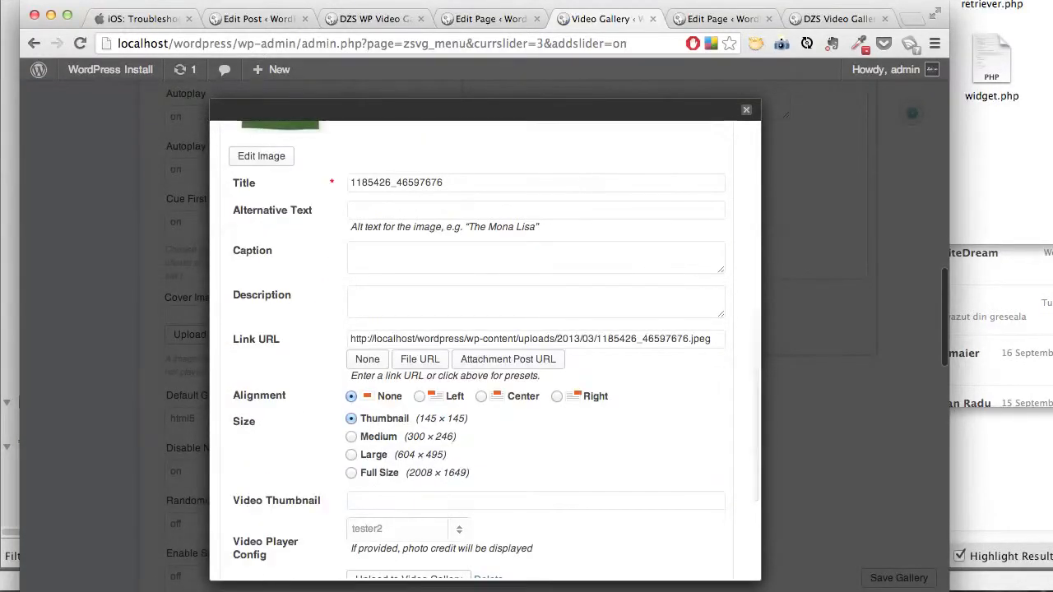
pyautogui.click(747, 108)
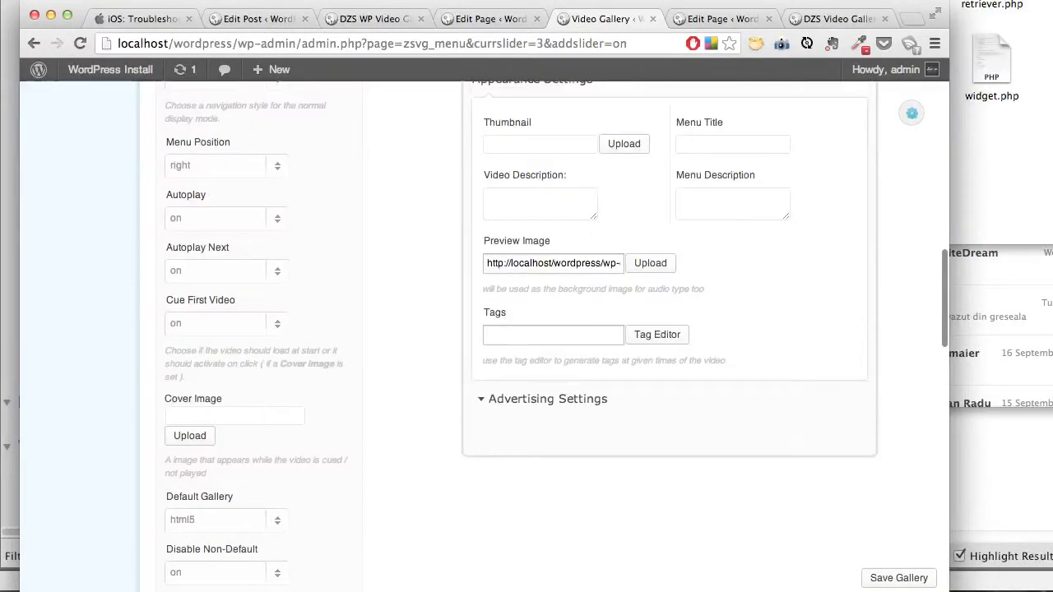
pyautogui.click(898, 578)
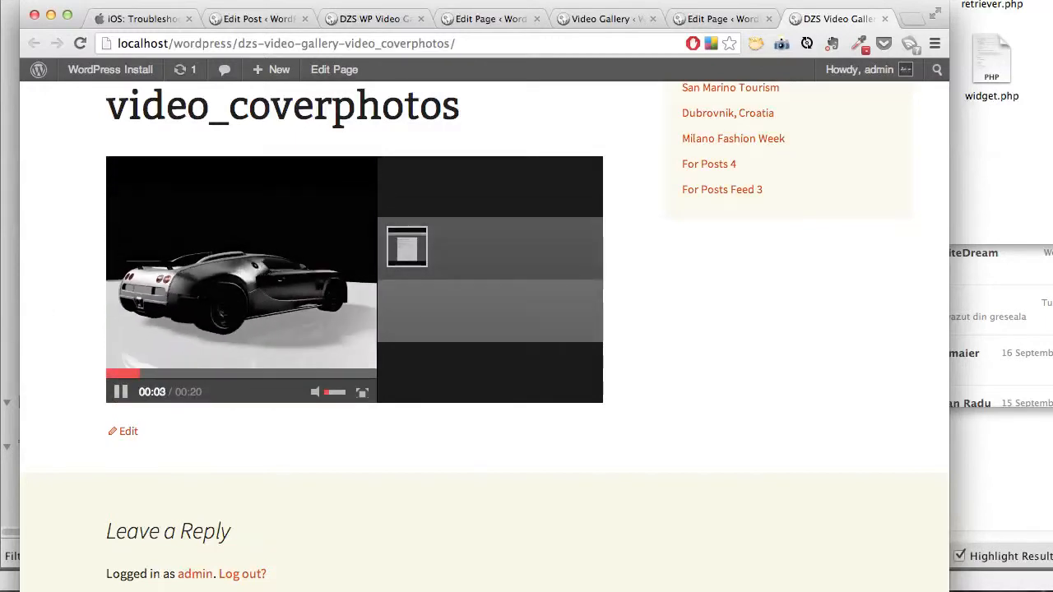
# Return from the live page, still autoplaying the car video, to the gallery settings
pyautogui.click(120, 392)
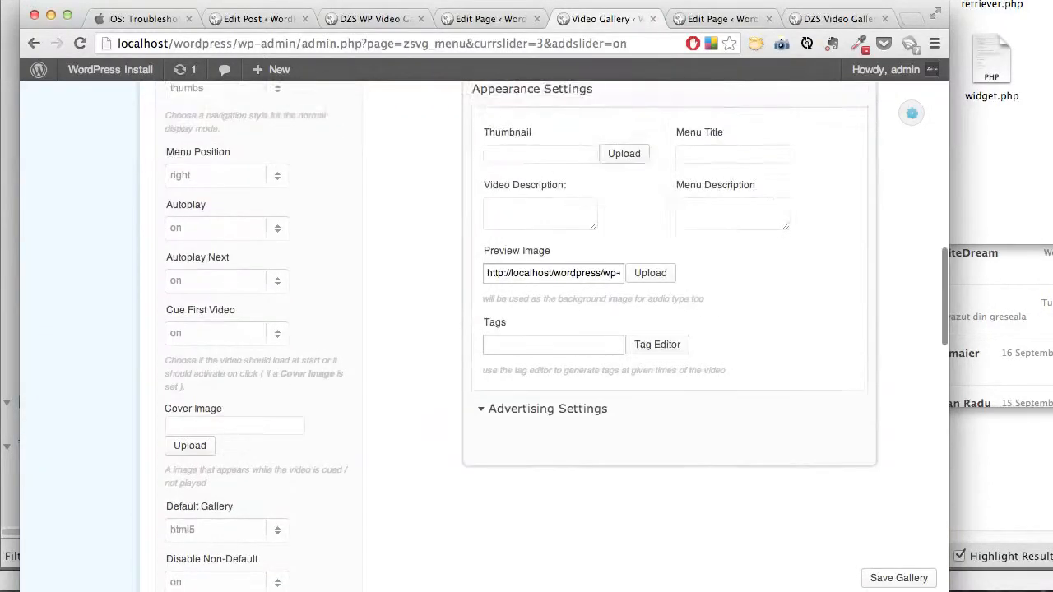
# Set Autoplay to off in the gallery's General Options and save the gallery
pyautogui.click(225, 228)
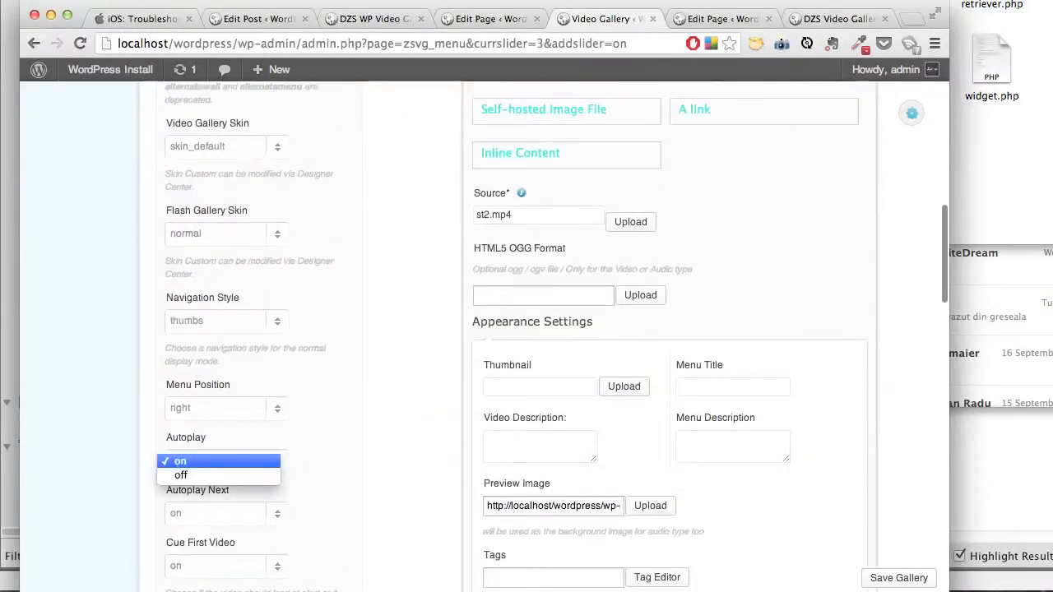
pyautogui.click(180, 475)
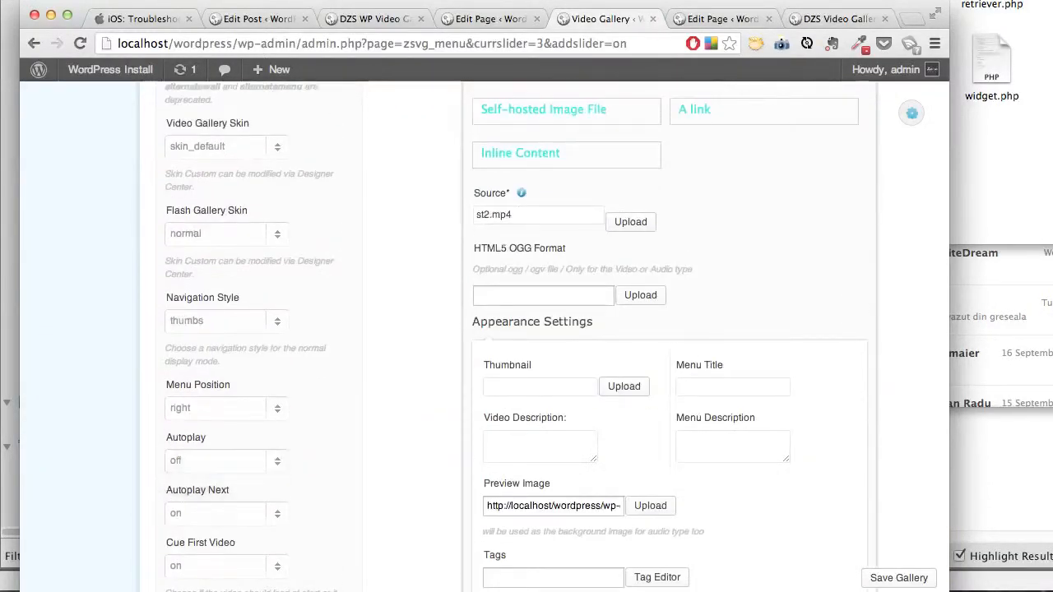
pyautogui.click(226, 513)
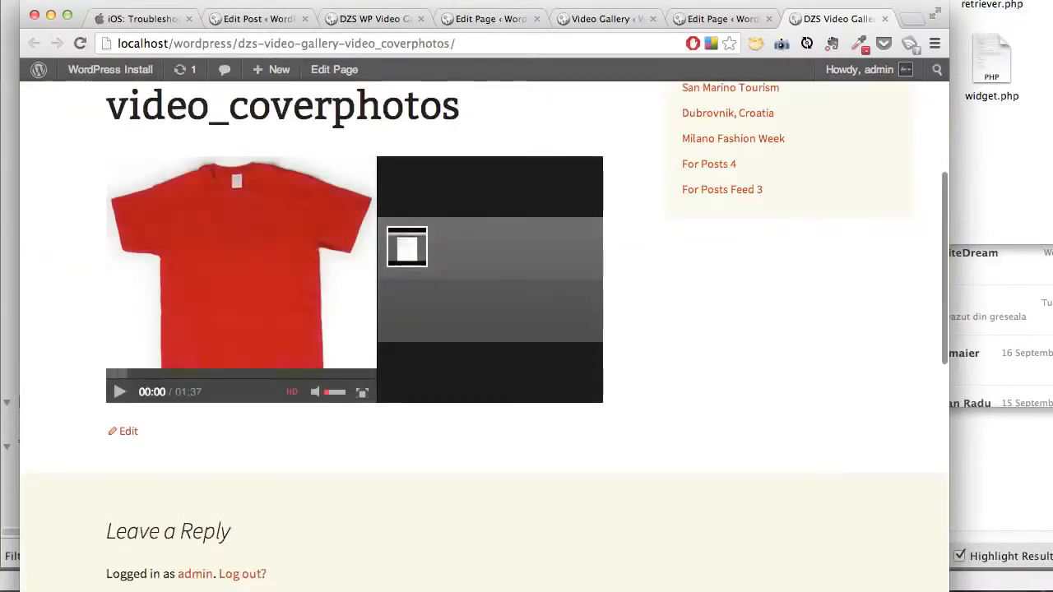
# Play the first video from its cover photo, then play and pause the car video
pyautogui.click(119, 392)
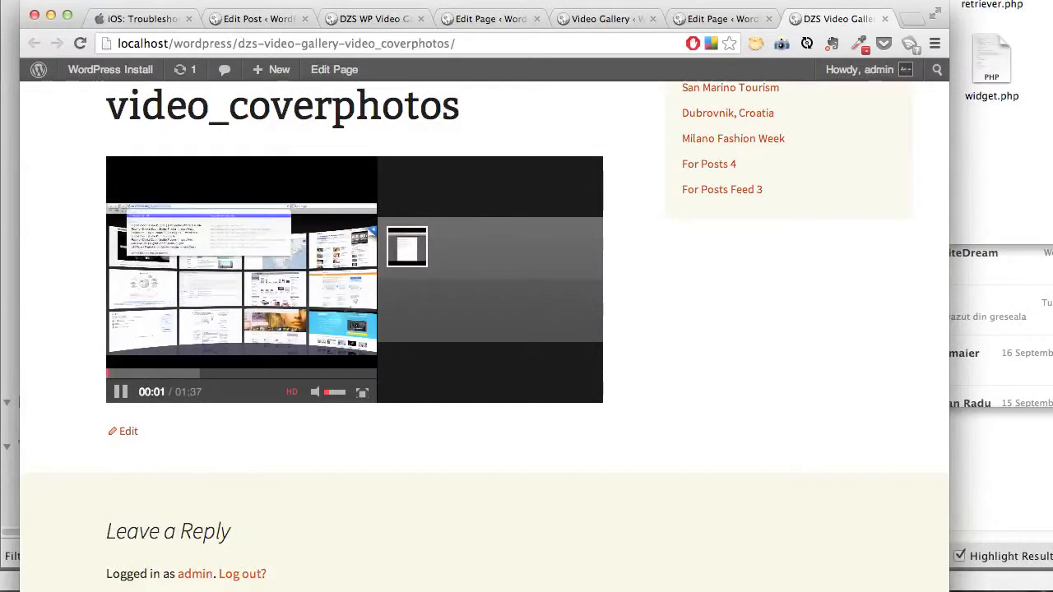
pyautogui.click(119, 392)
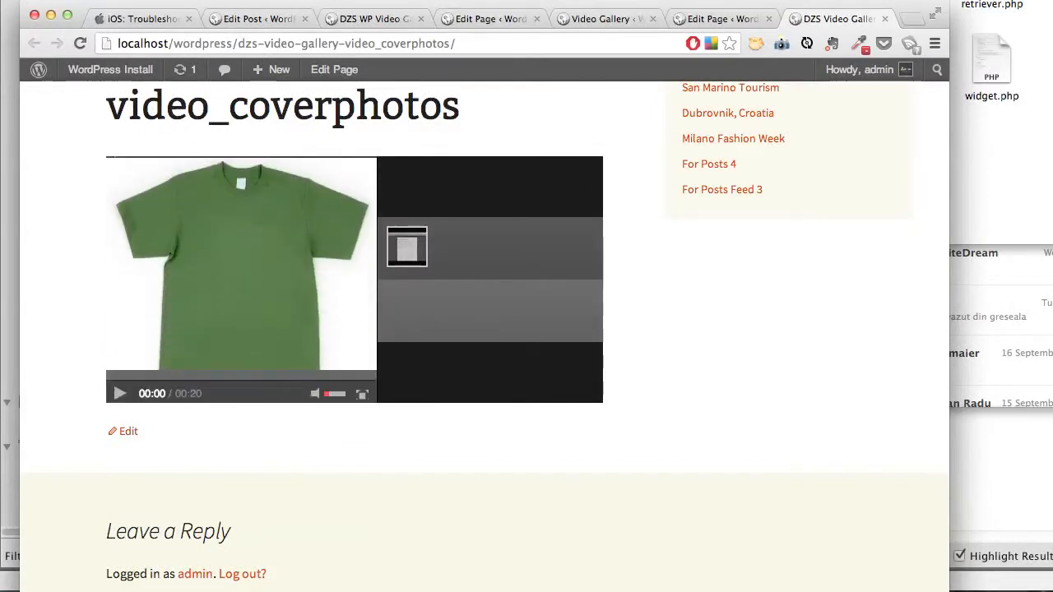
pyautogui.click(119, 394)
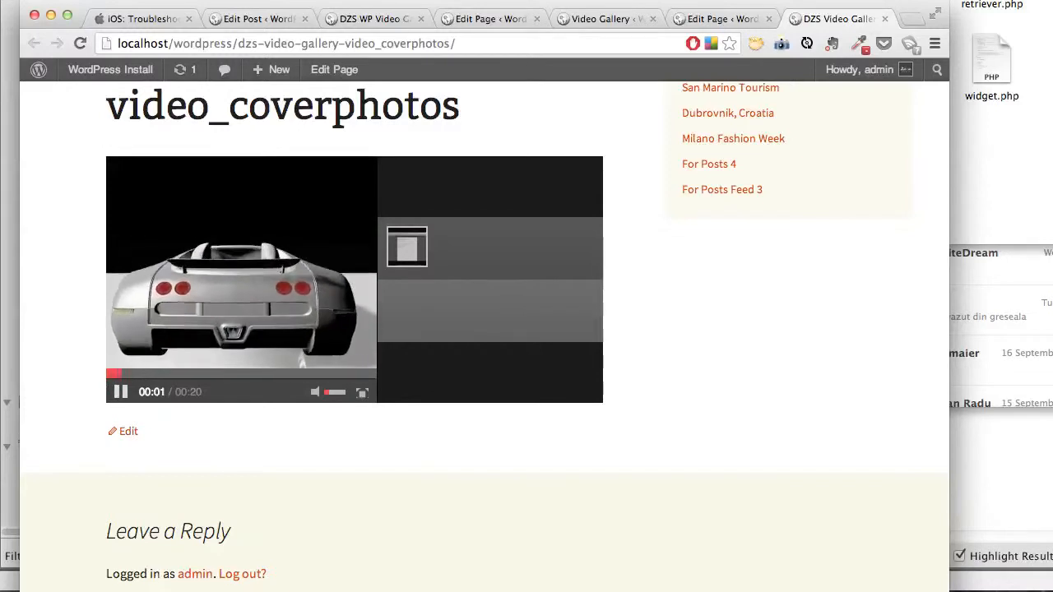
pyautogui.click(120, 392)
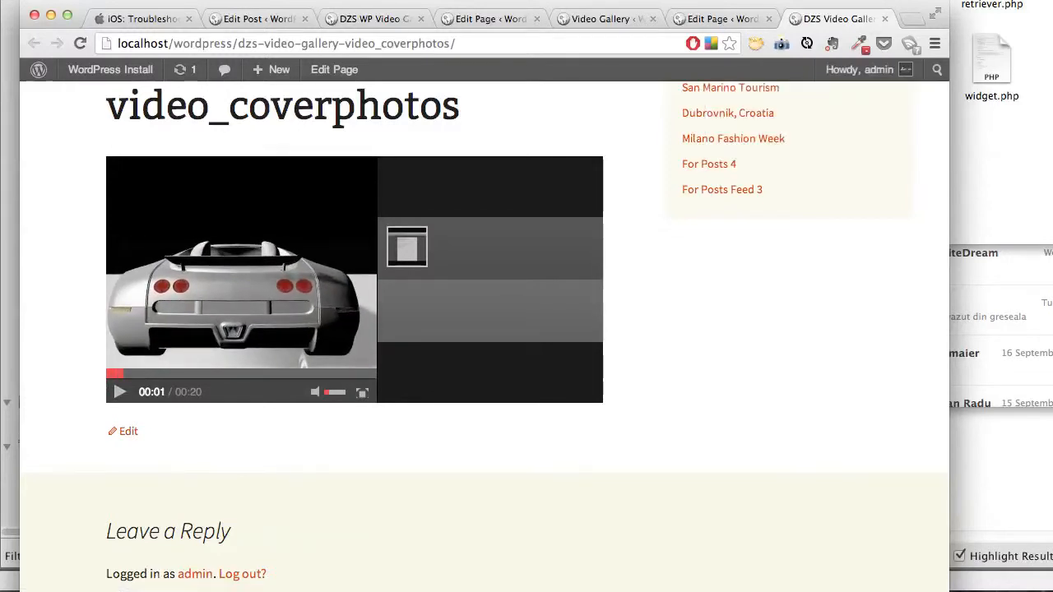